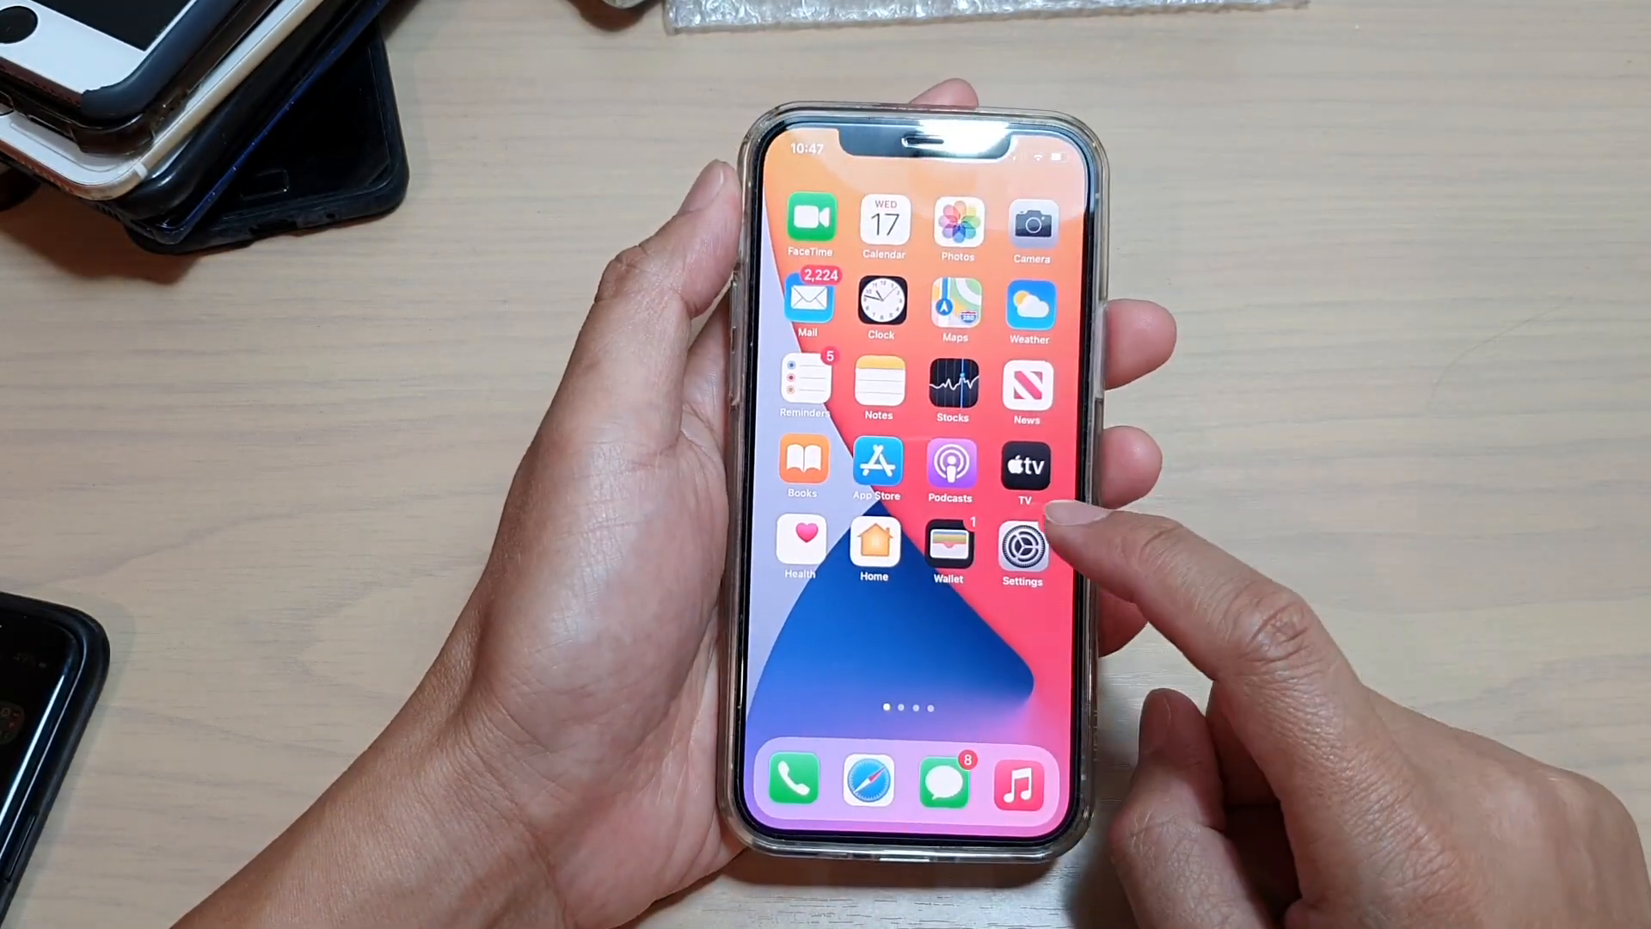
Open Settings and go to the Contacts settings page.
click(1021, 548)
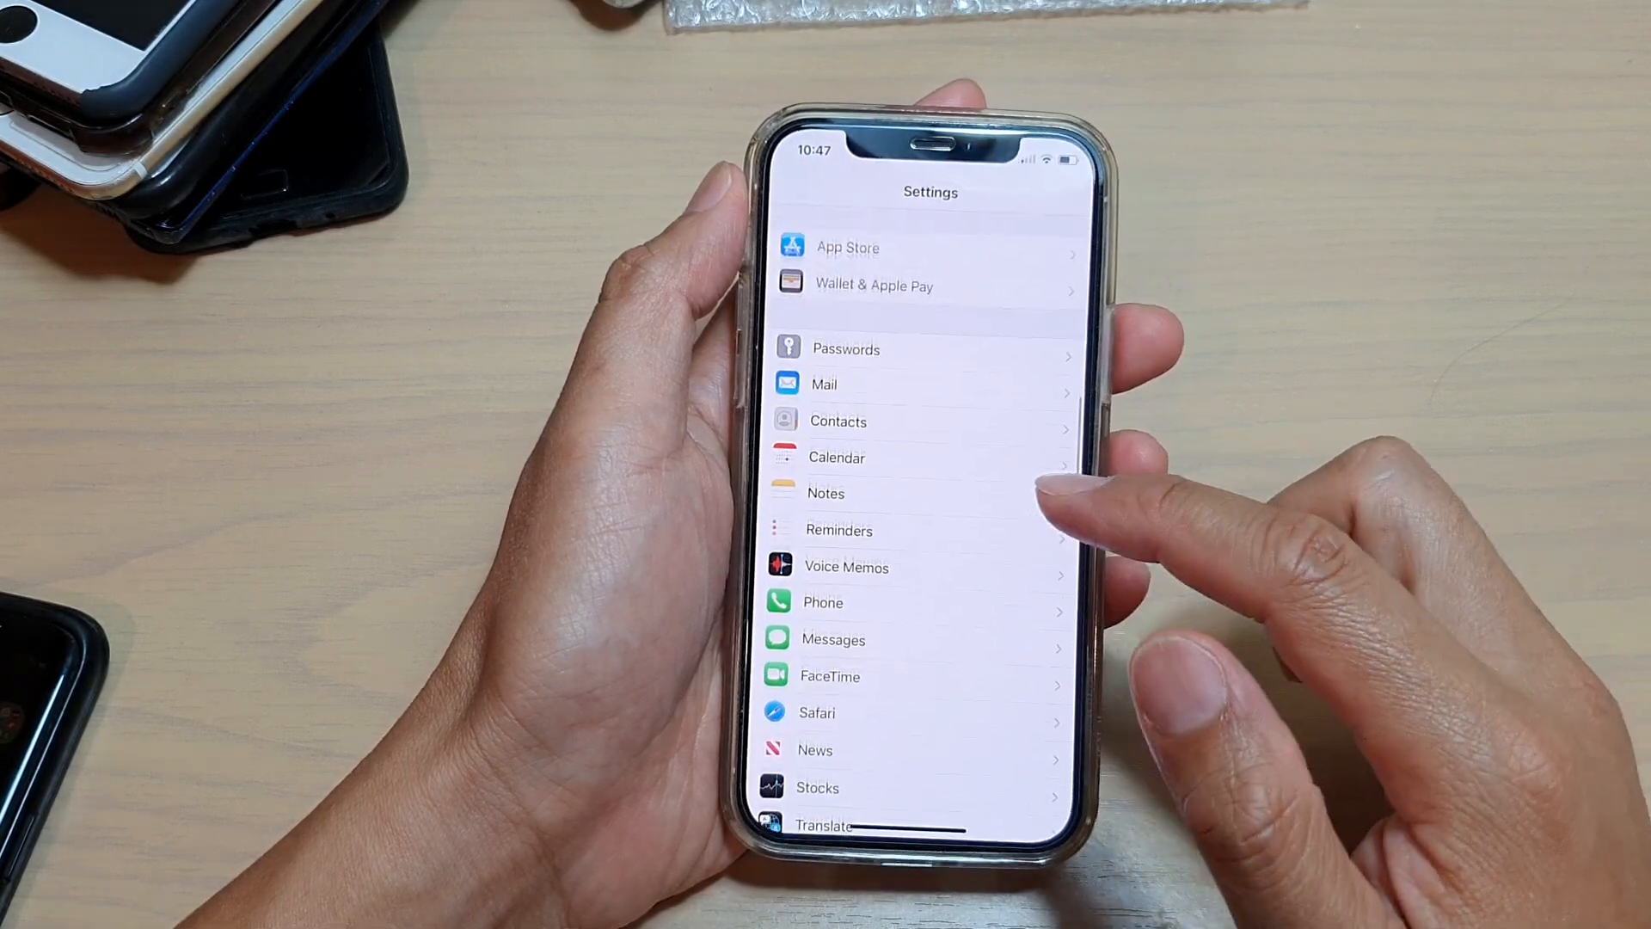
scroll(down, 3)
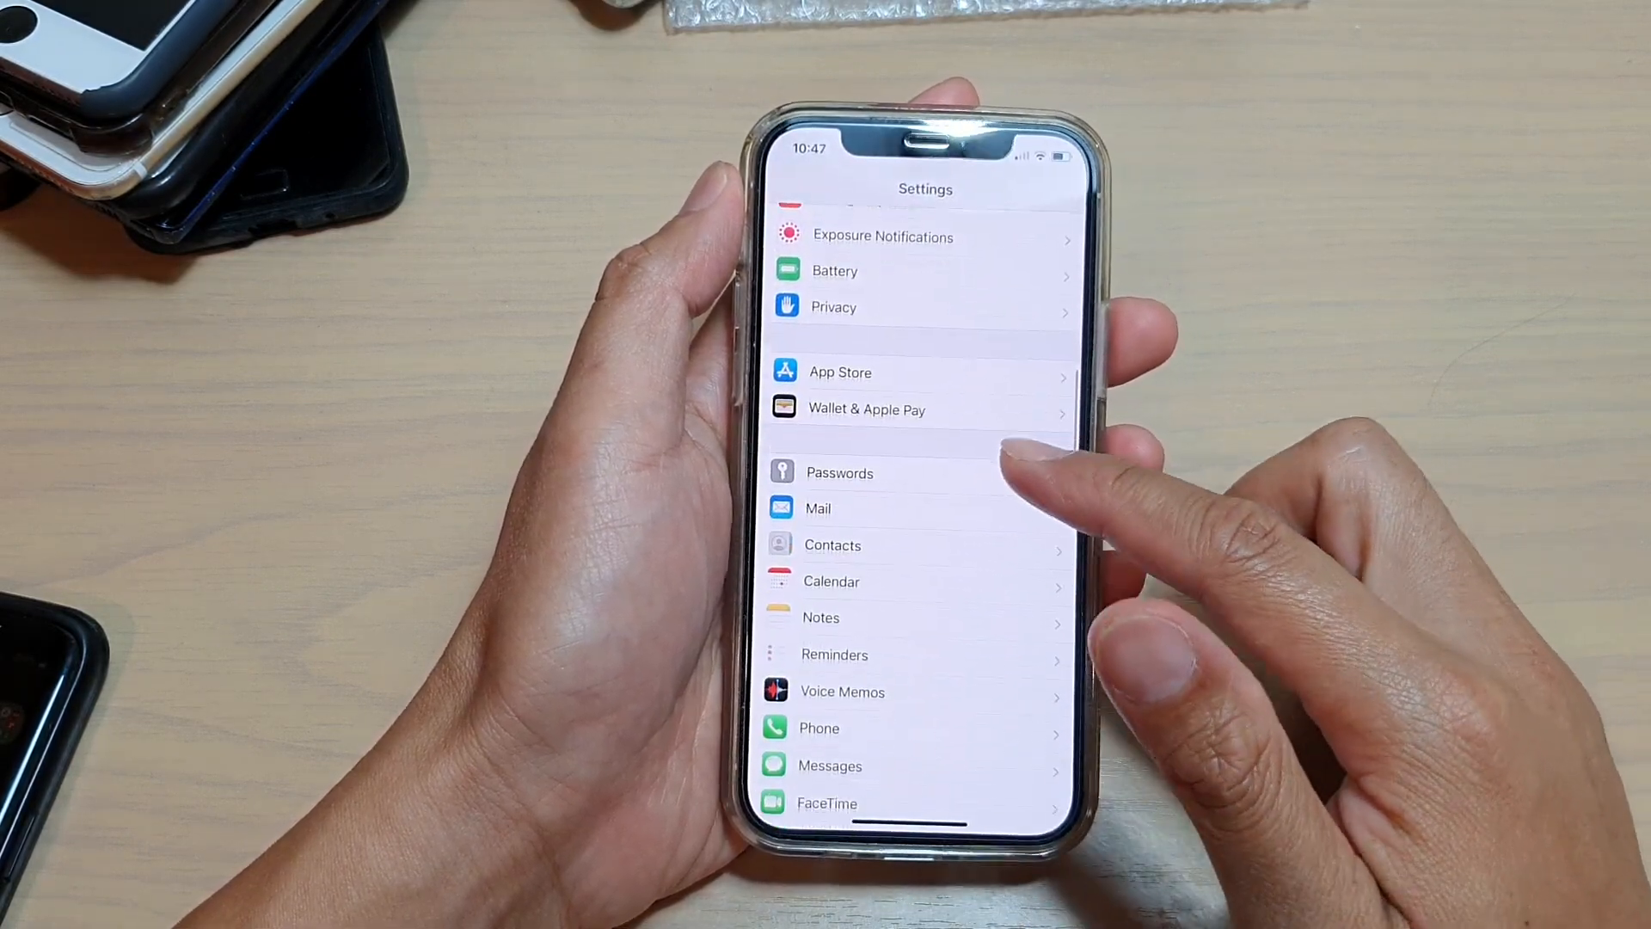
click(832, 544)
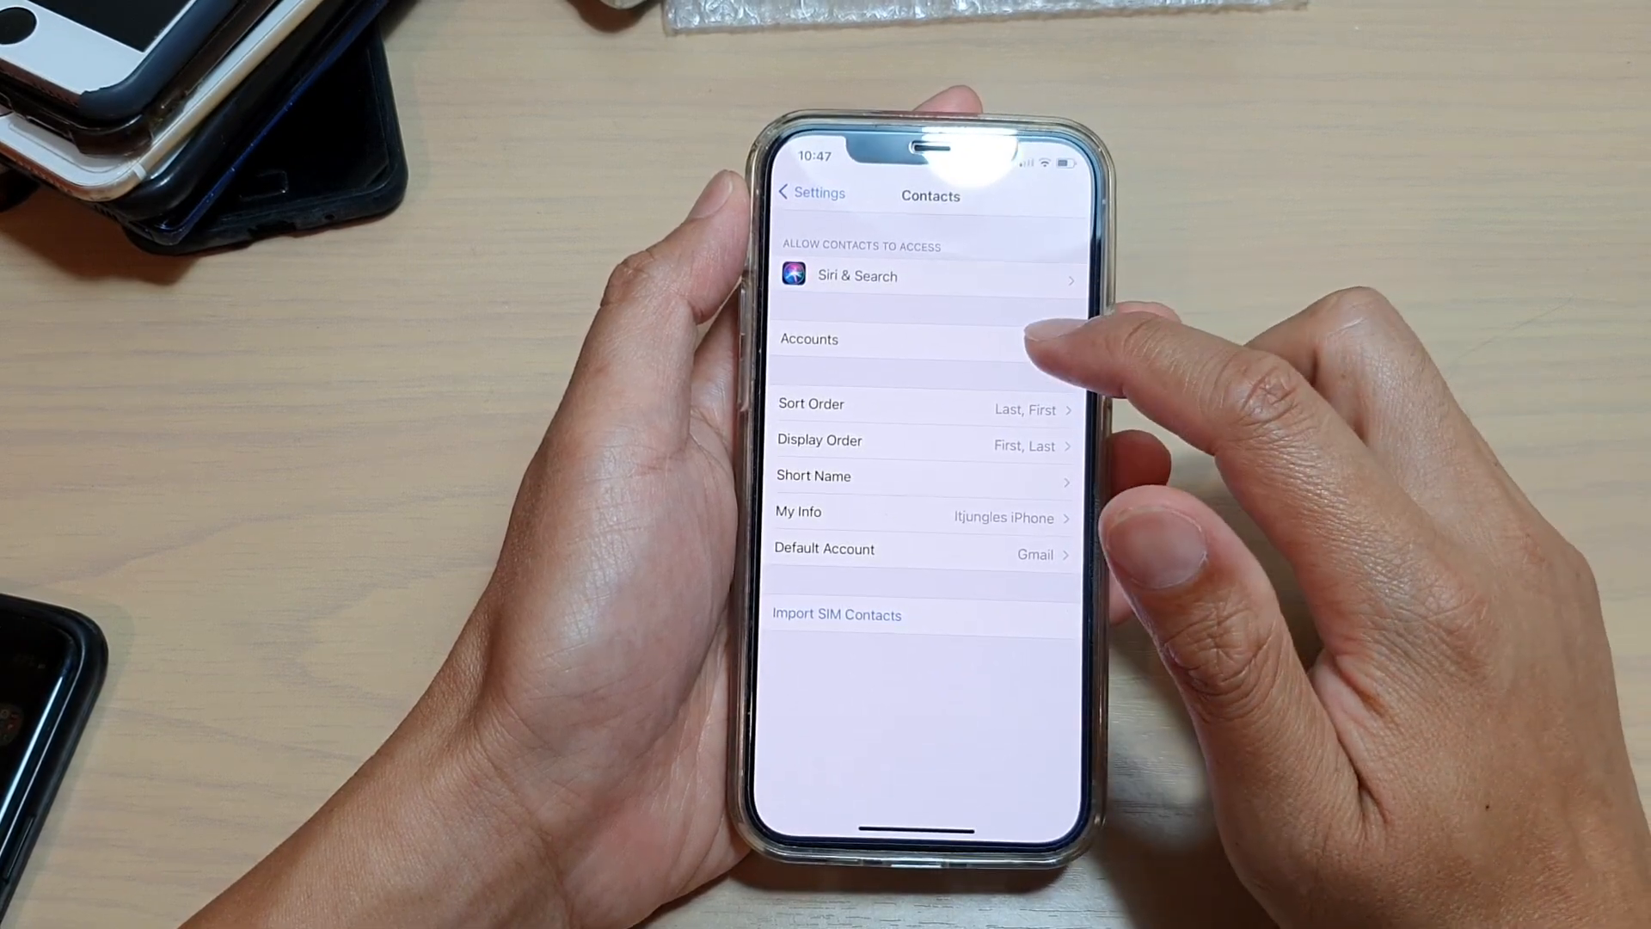
View the Contacts accounts list (iCloud, Outlook, Gmail, Yahoo!), returning from Outlook.
click(921, 338)
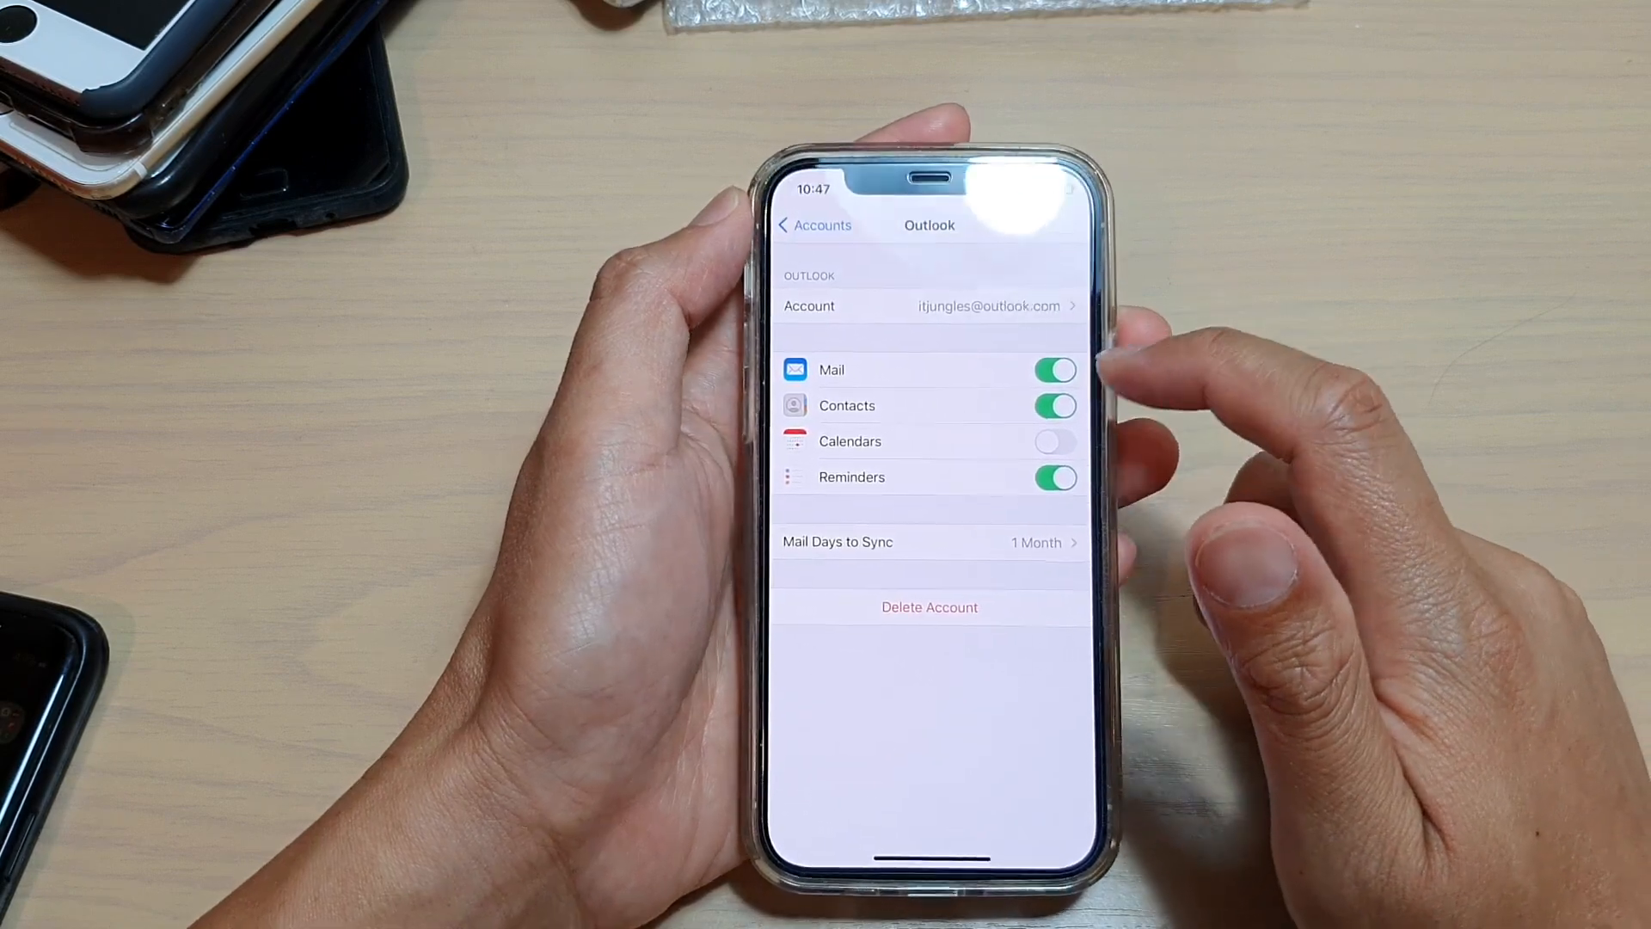
click(818, 226)
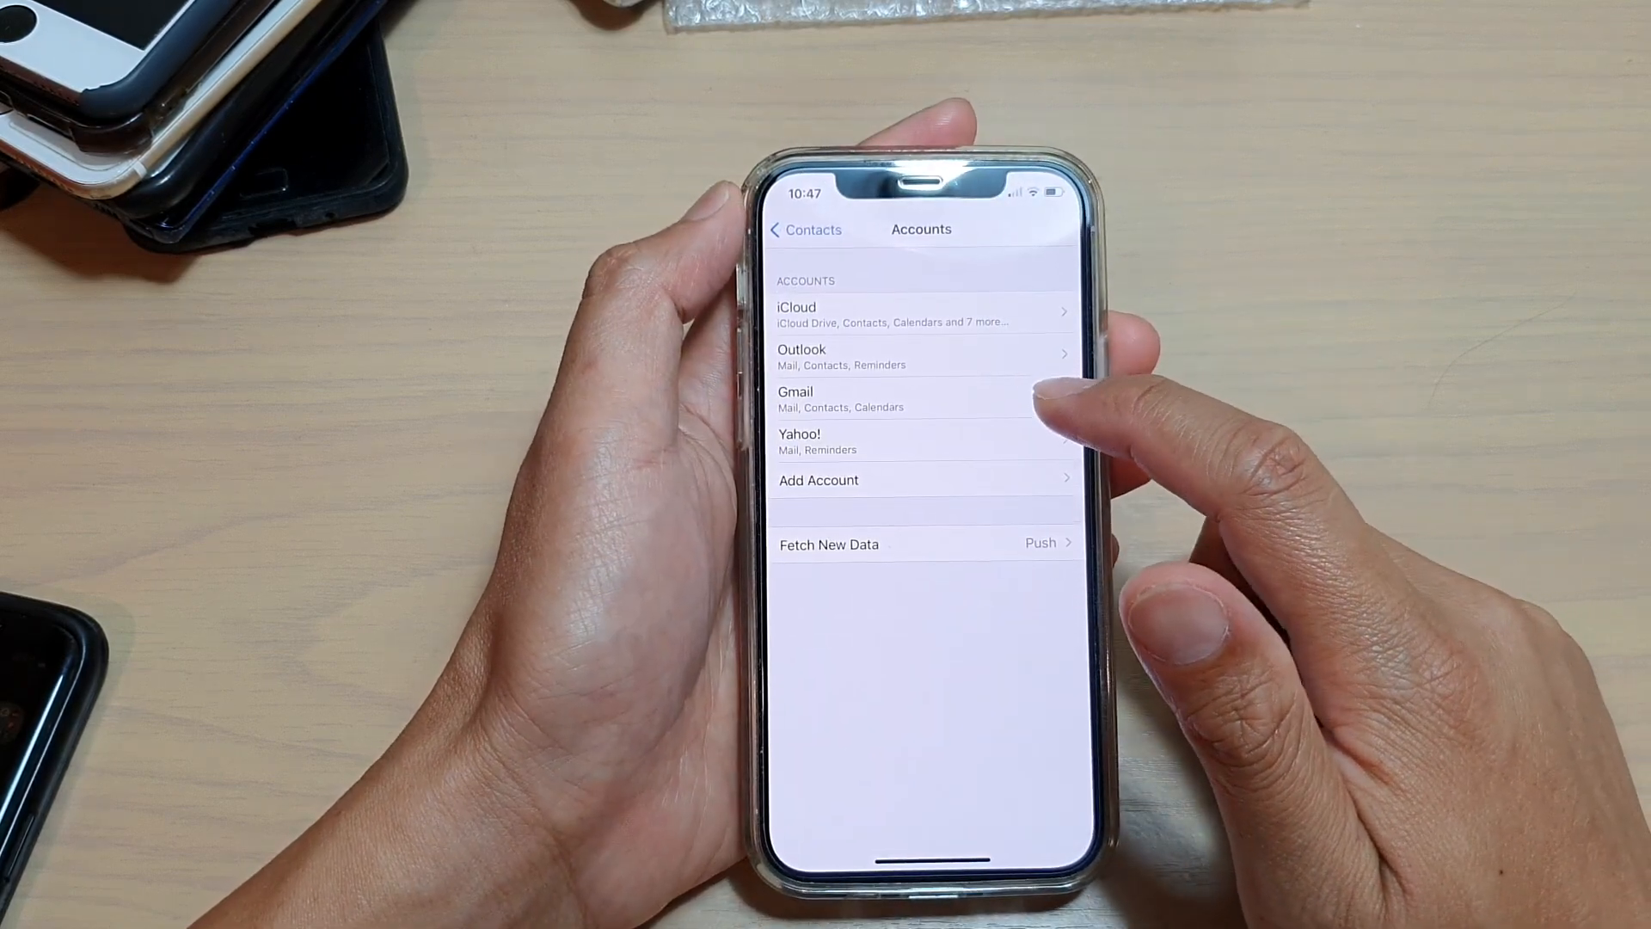
Turn off Gmail contact sync, delete its contacts from the iPhone, and return to Accounts.
click(921, 398)
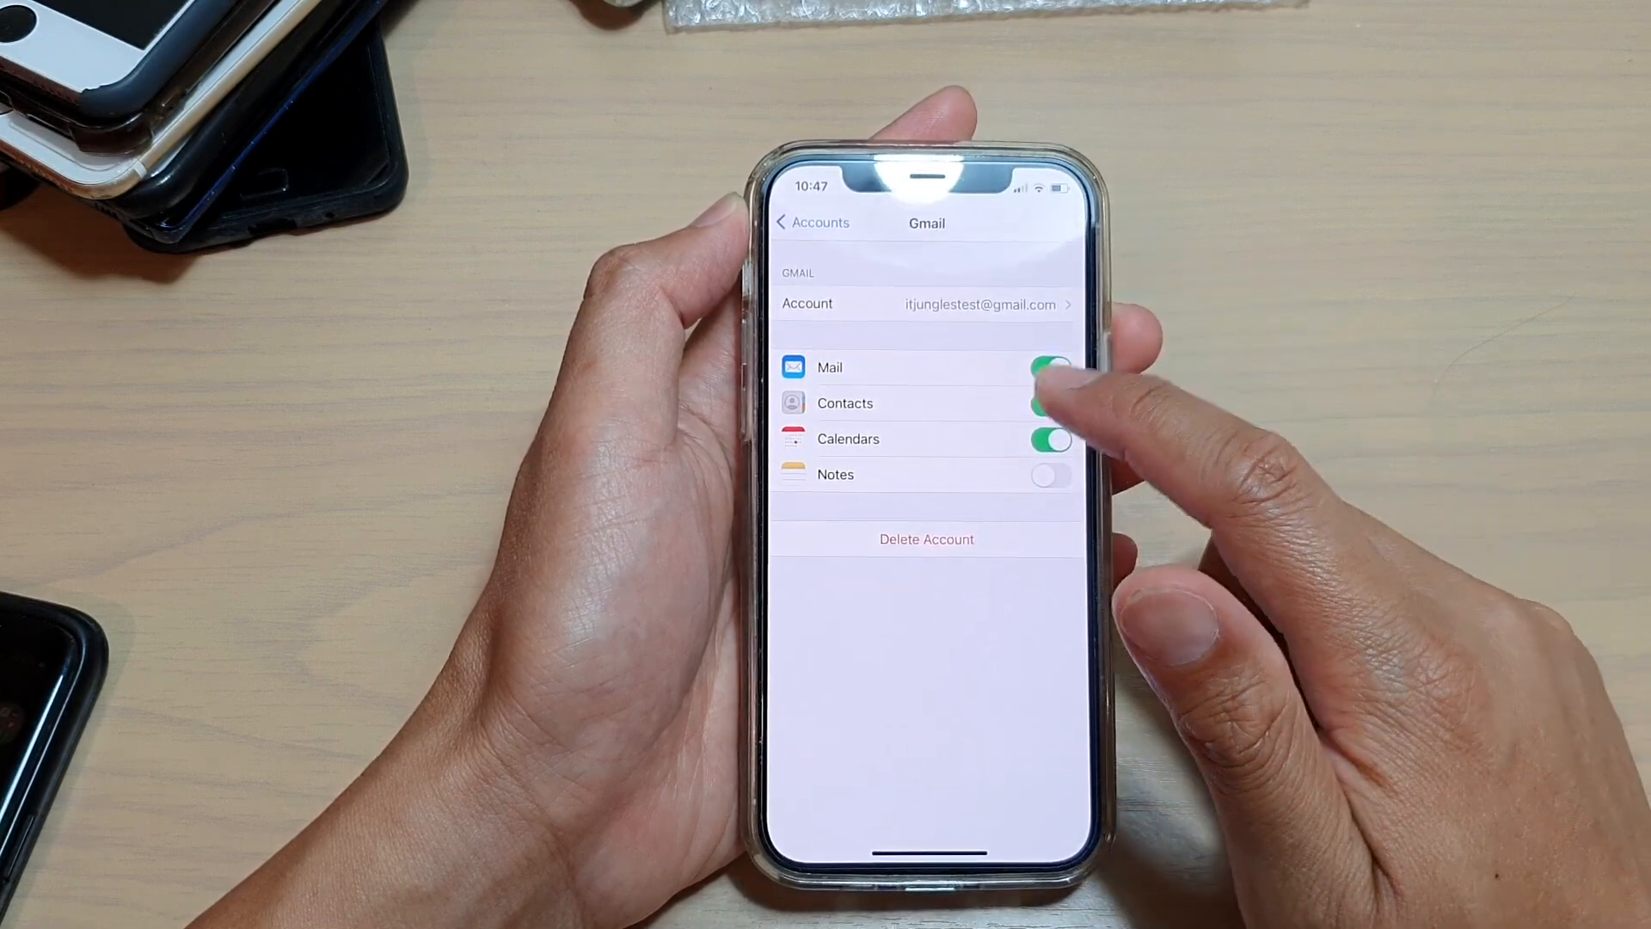
click(1050, 403)
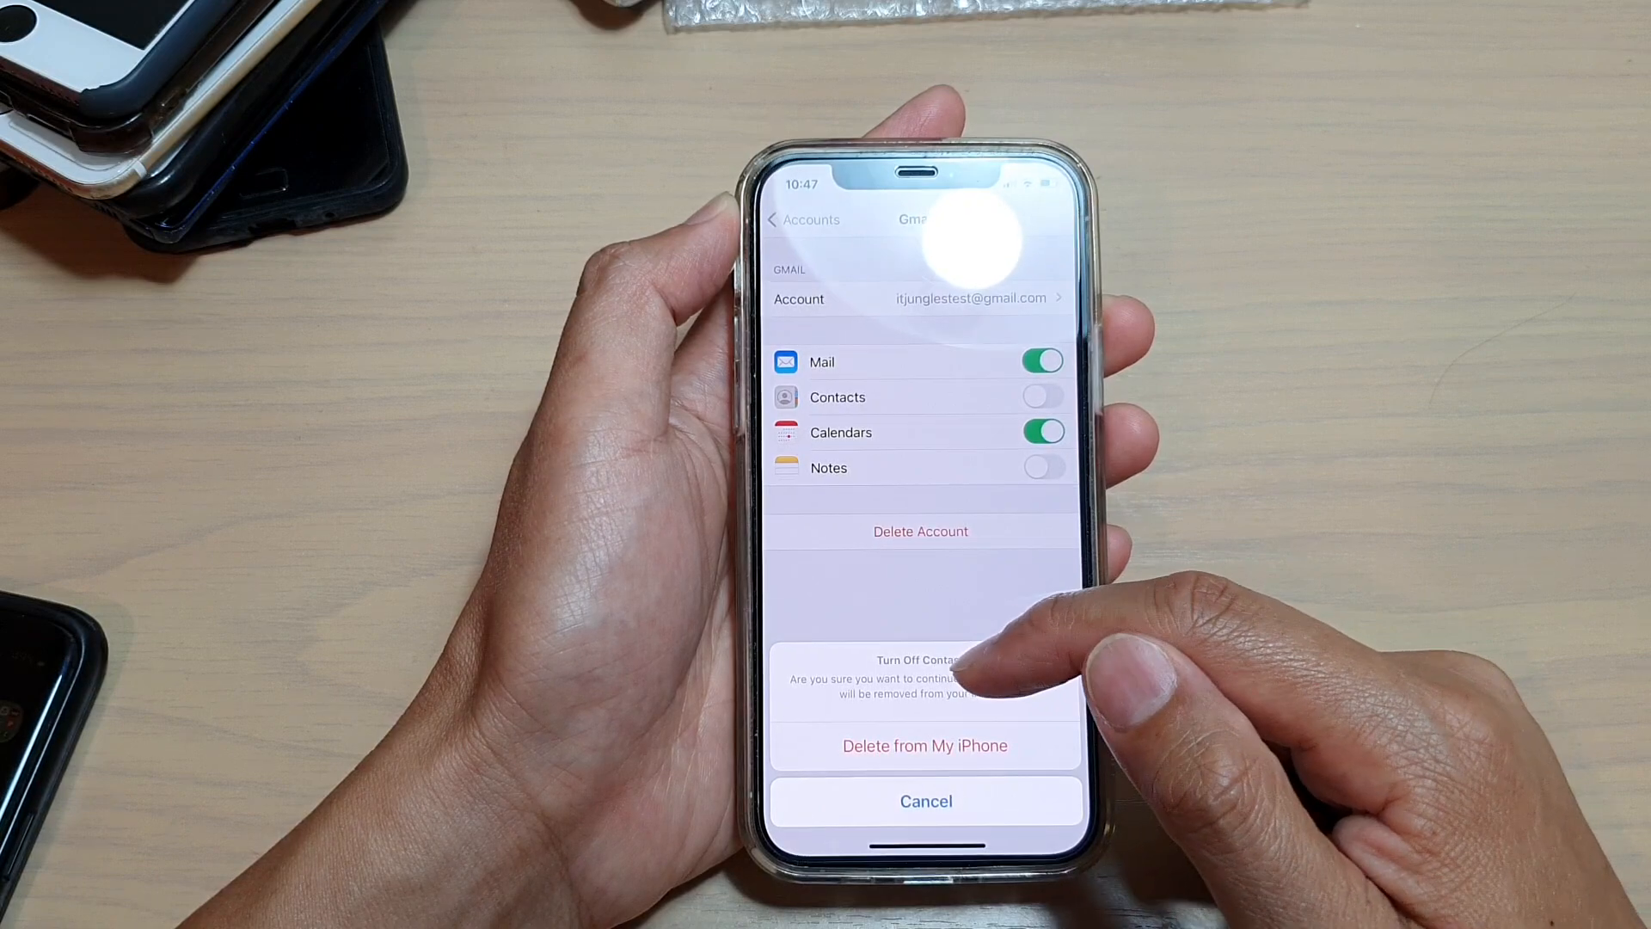
click(925, 801)
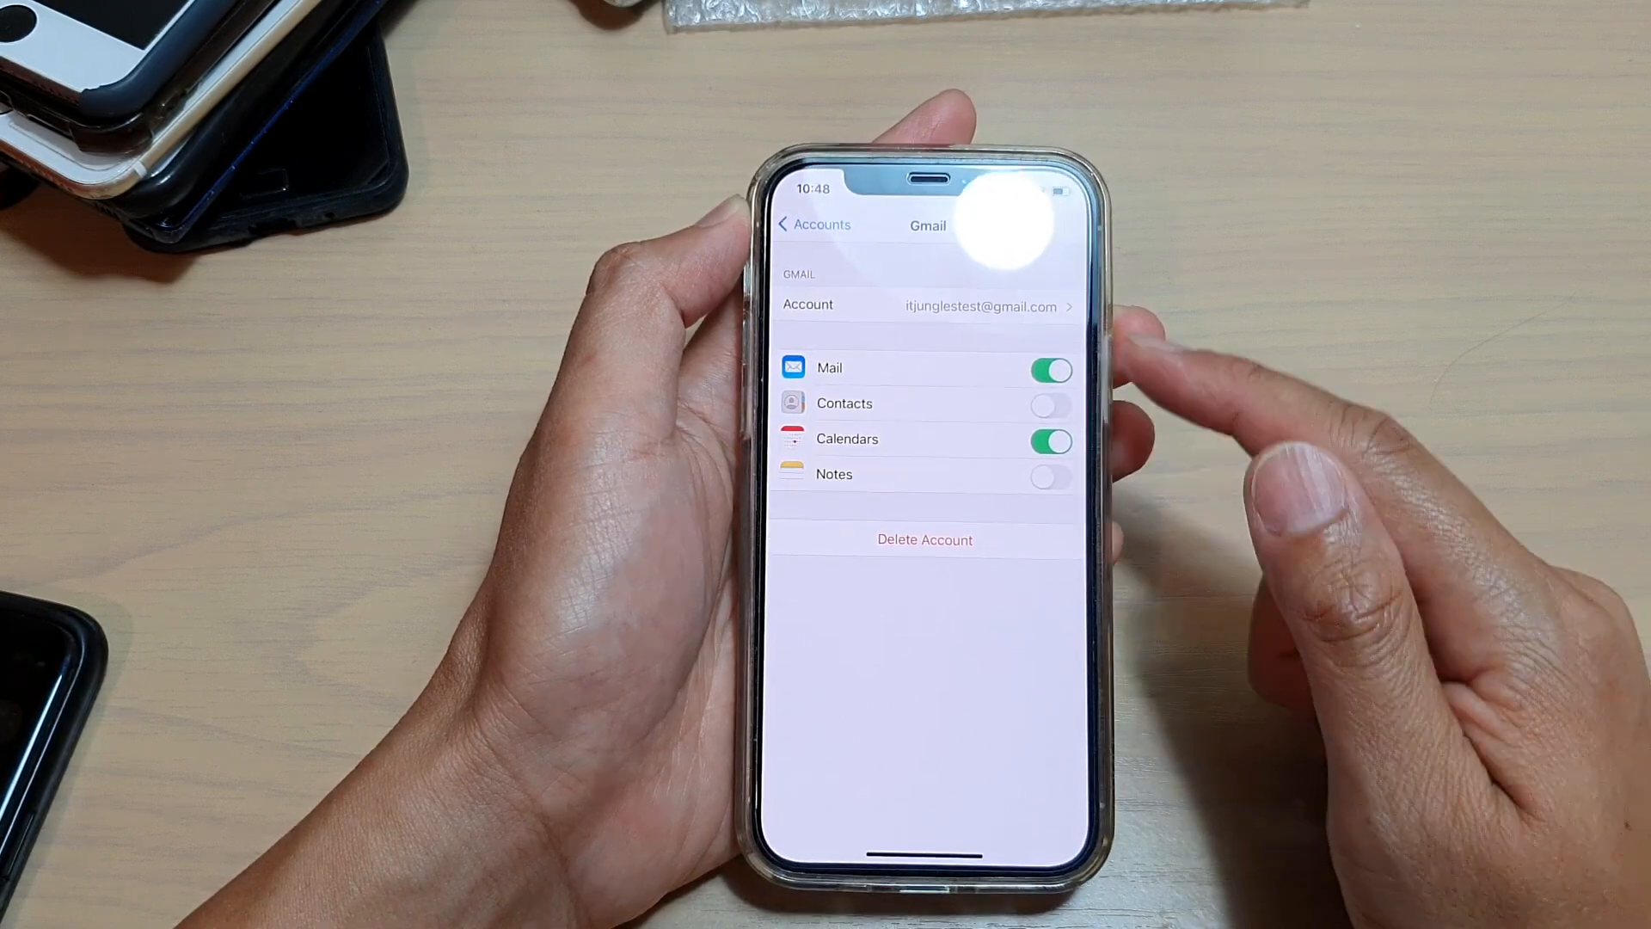
click(821, 225)
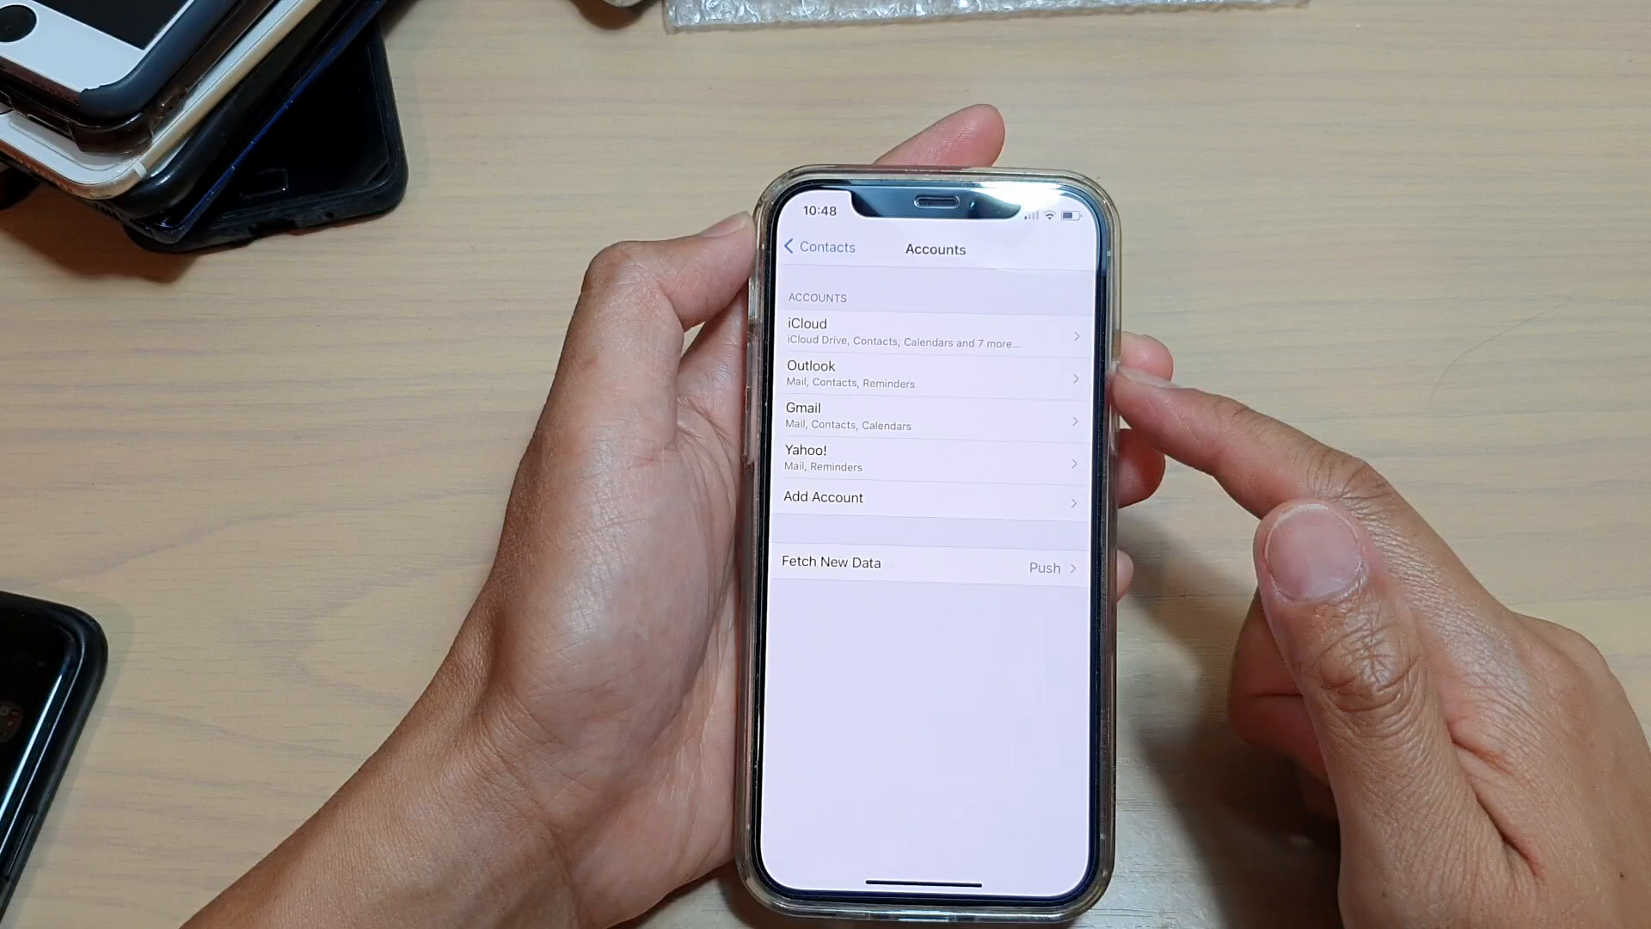
click(931, 458)
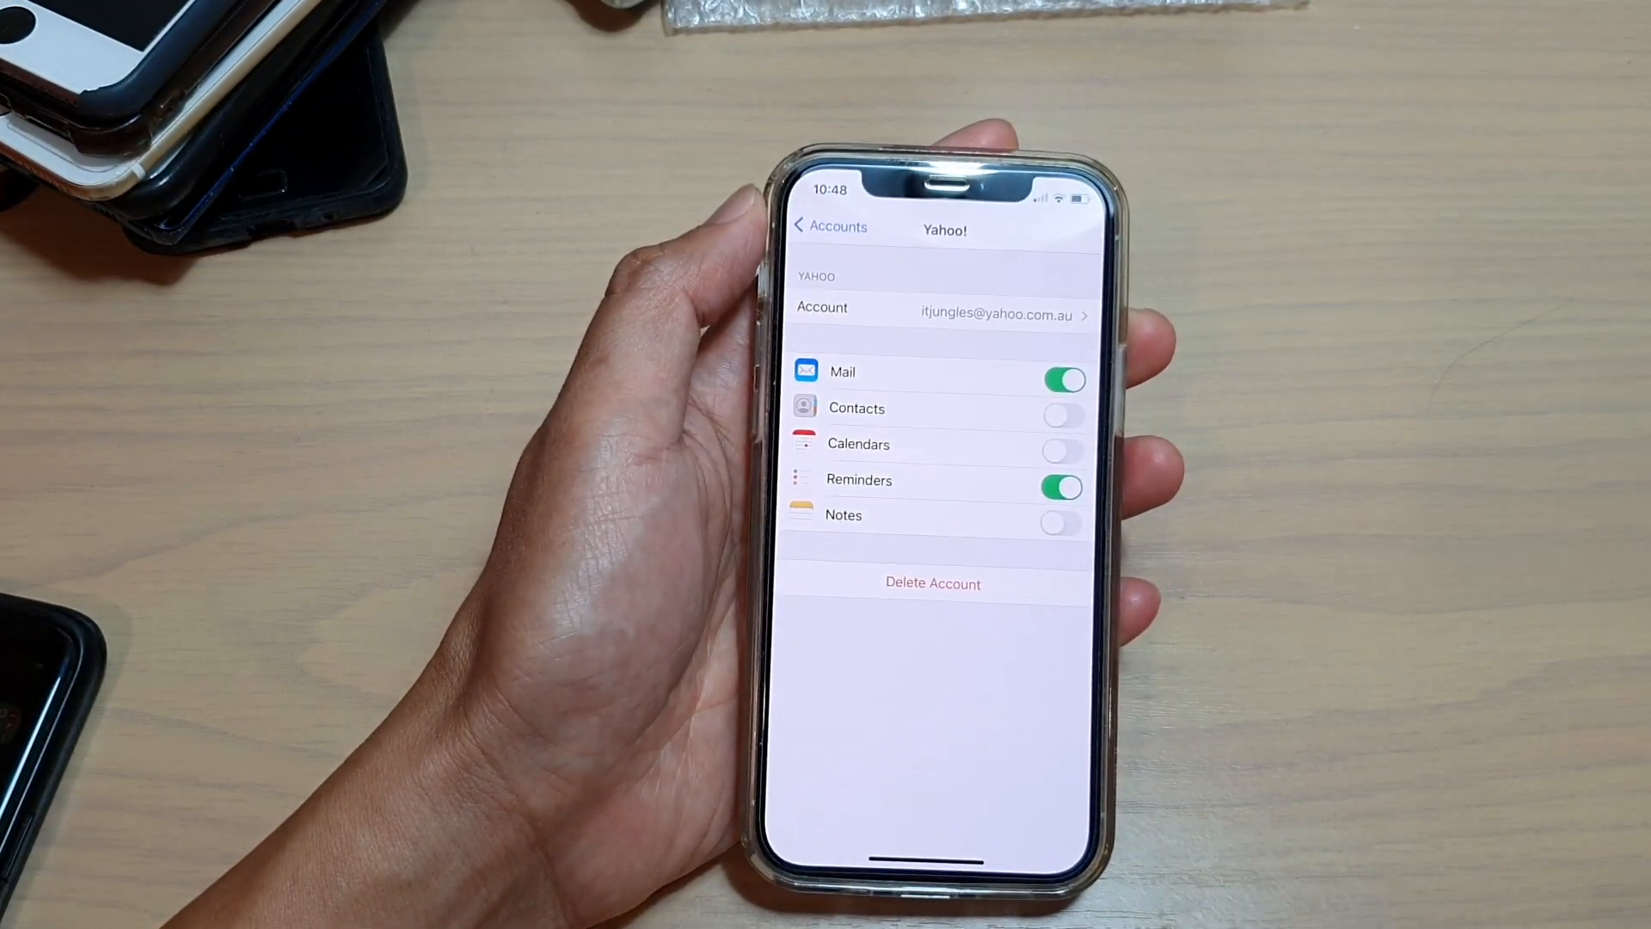
click(830, 226)
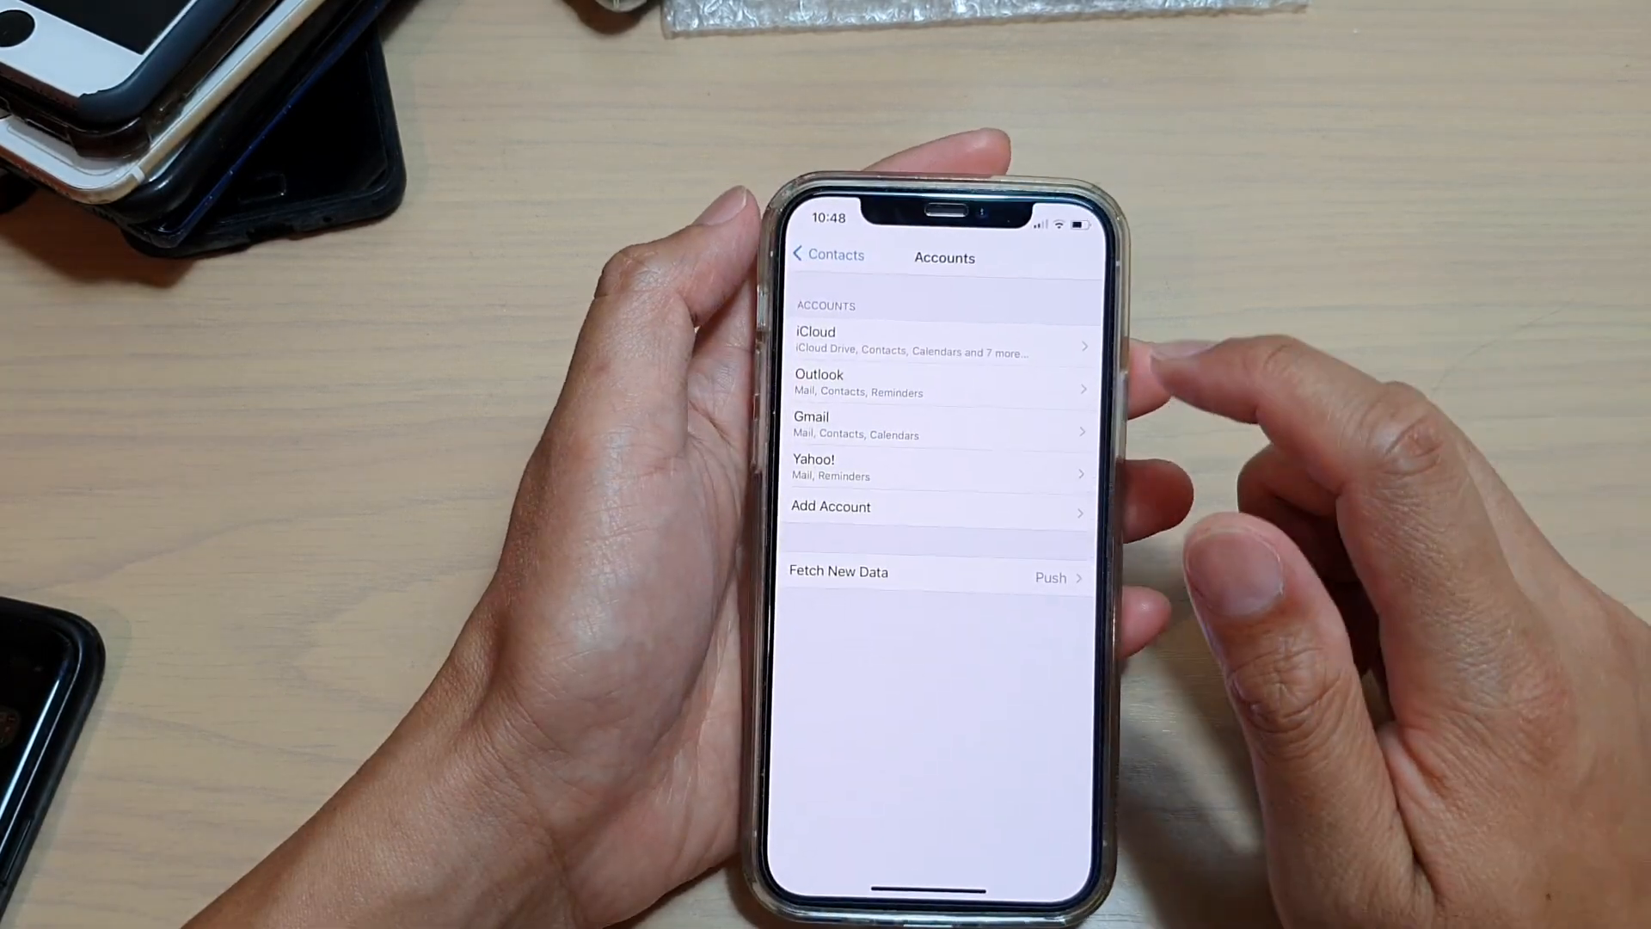
click(937, 381)
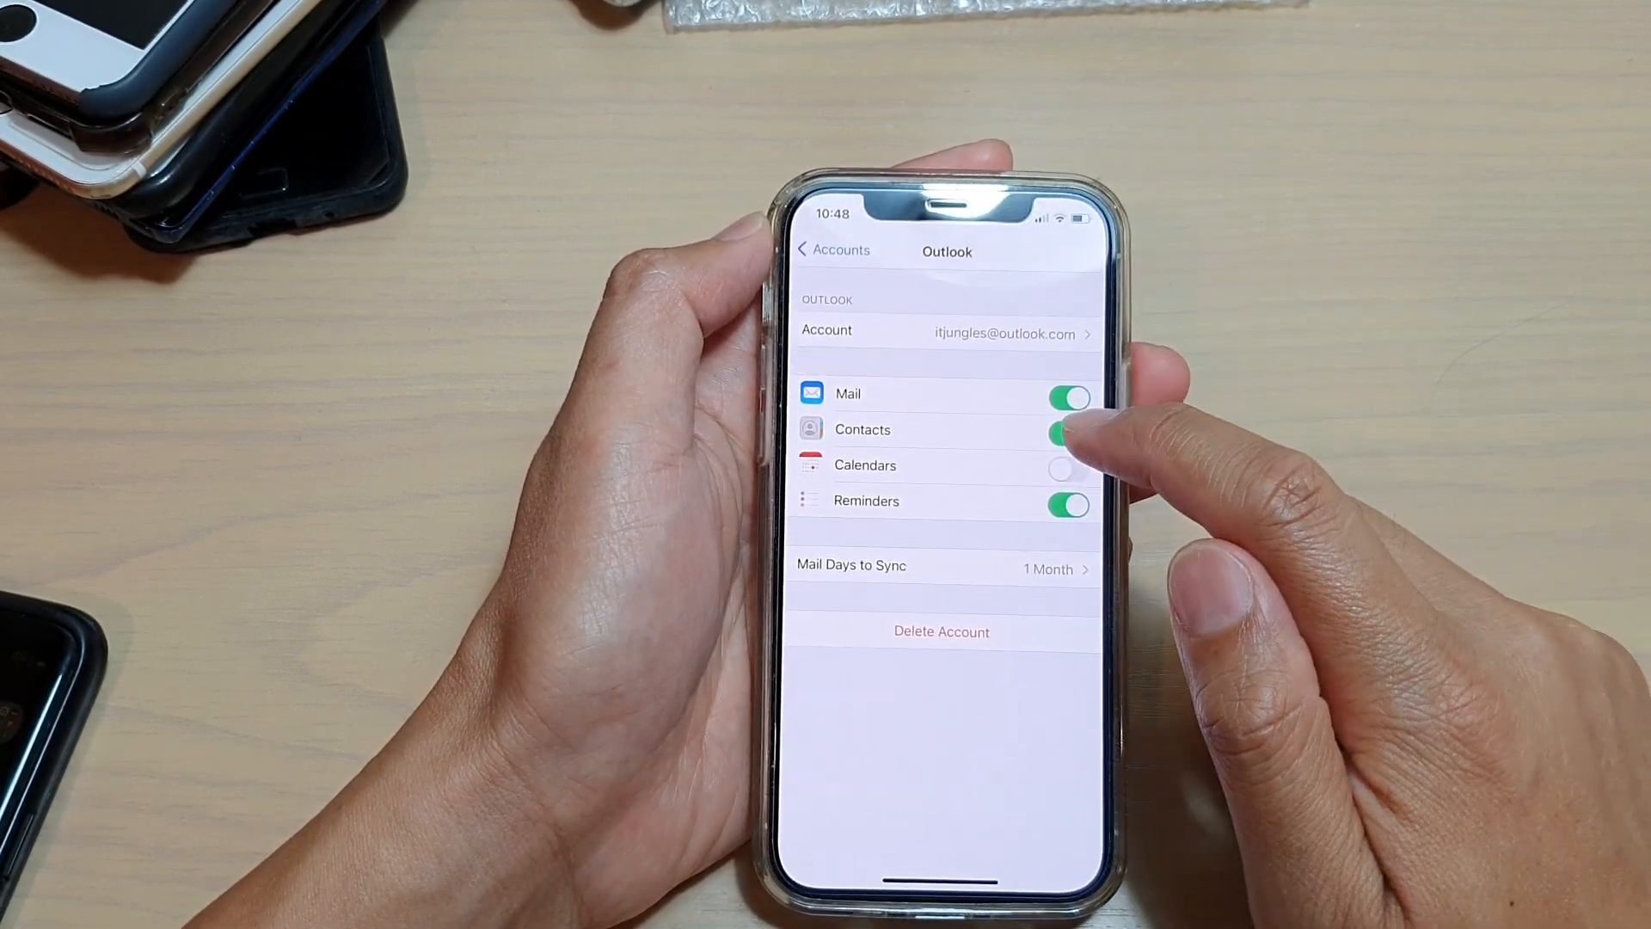
click(1069, 430)
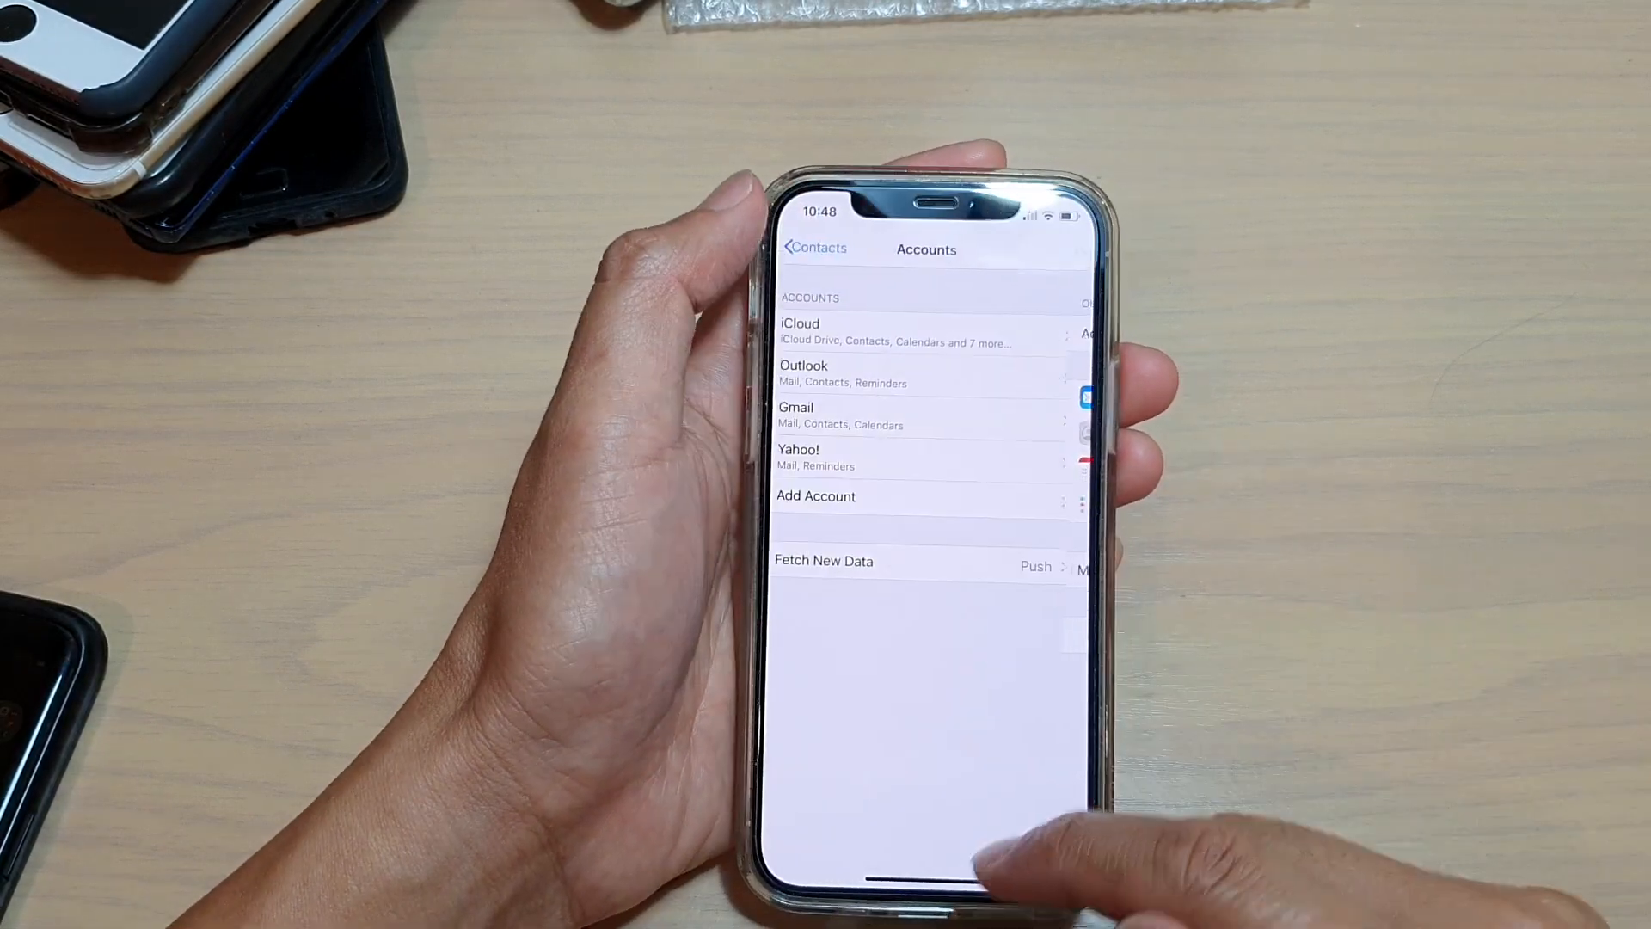
Go home and launch the Contacts app from the second home screen page.
click(813, 248)
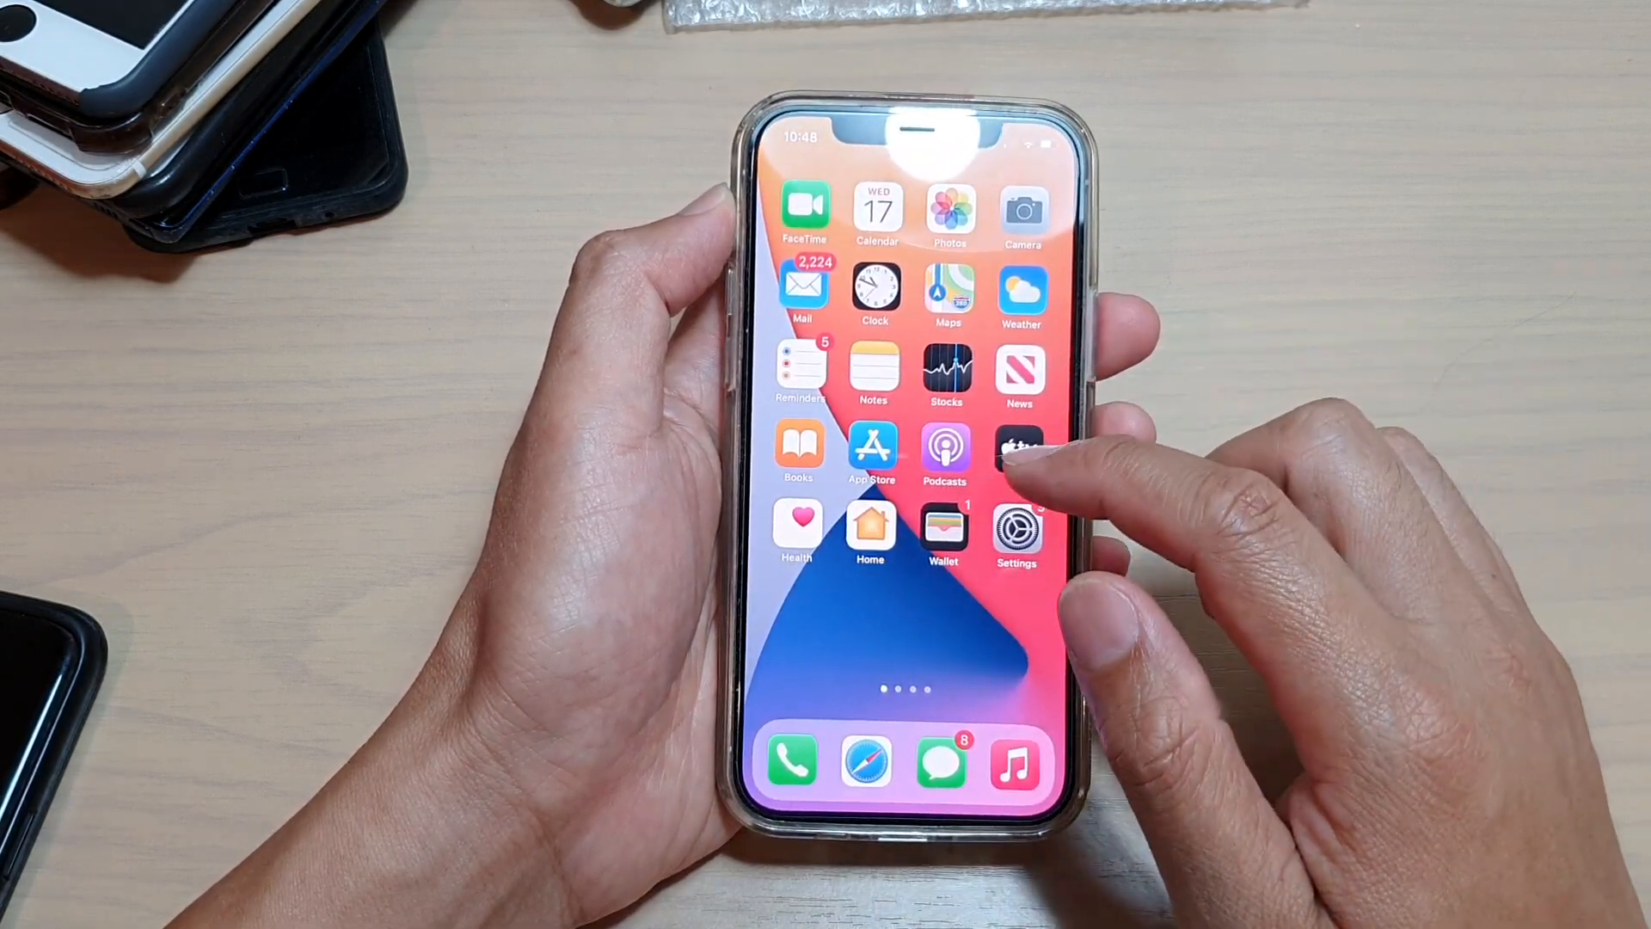
scroll(left, 3)
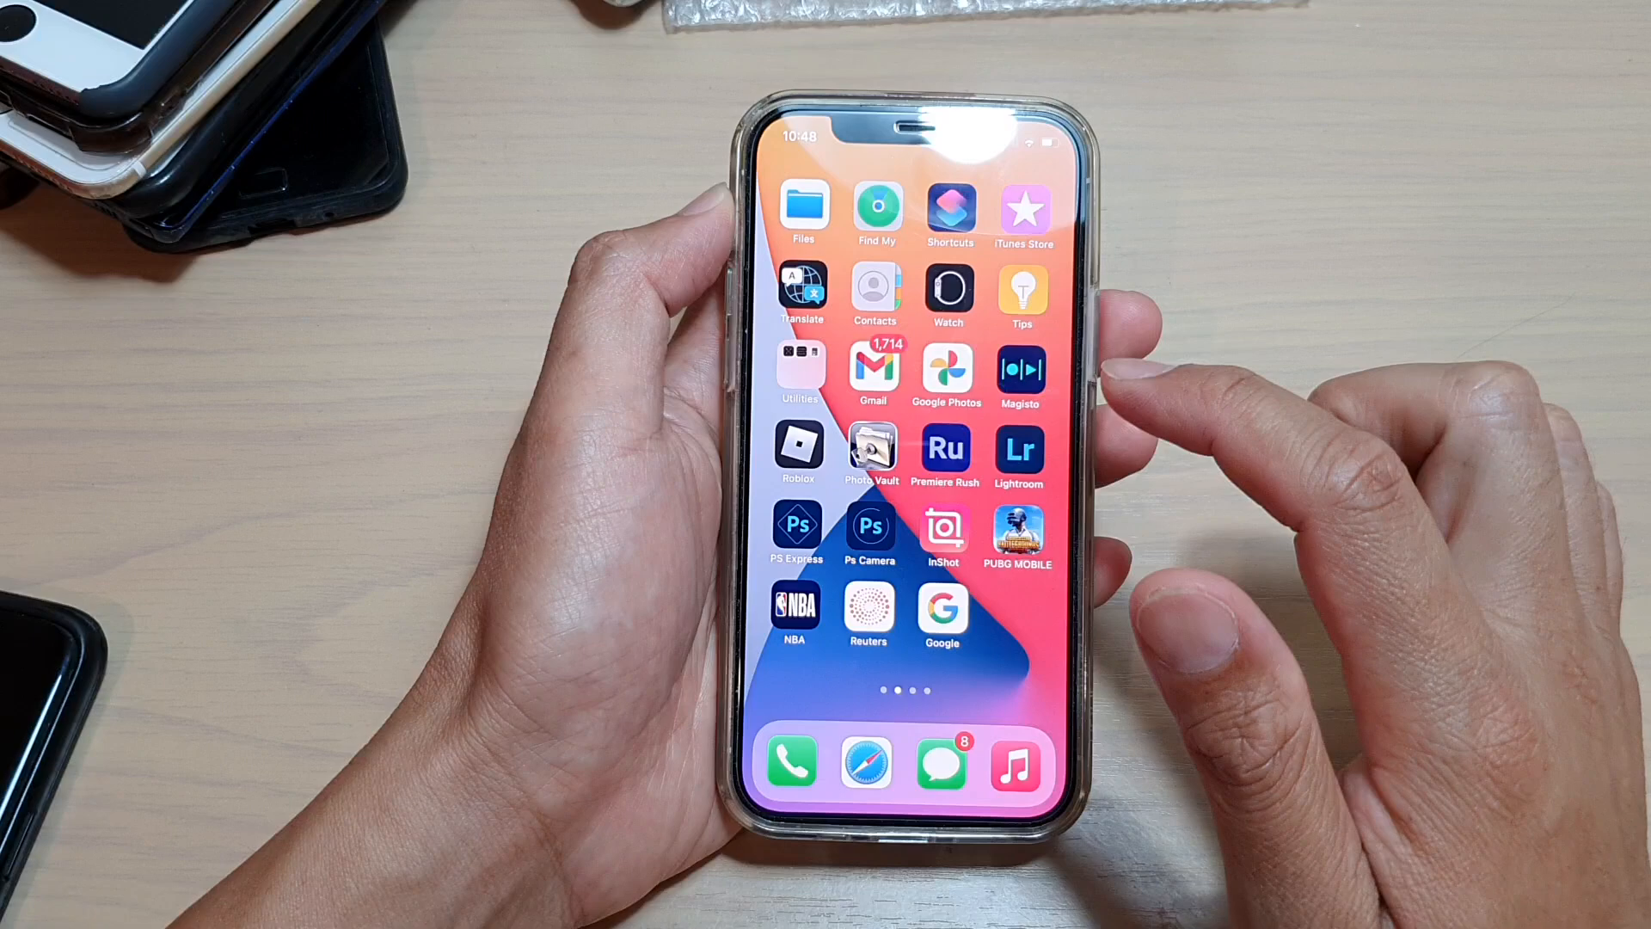
click(873, 292)
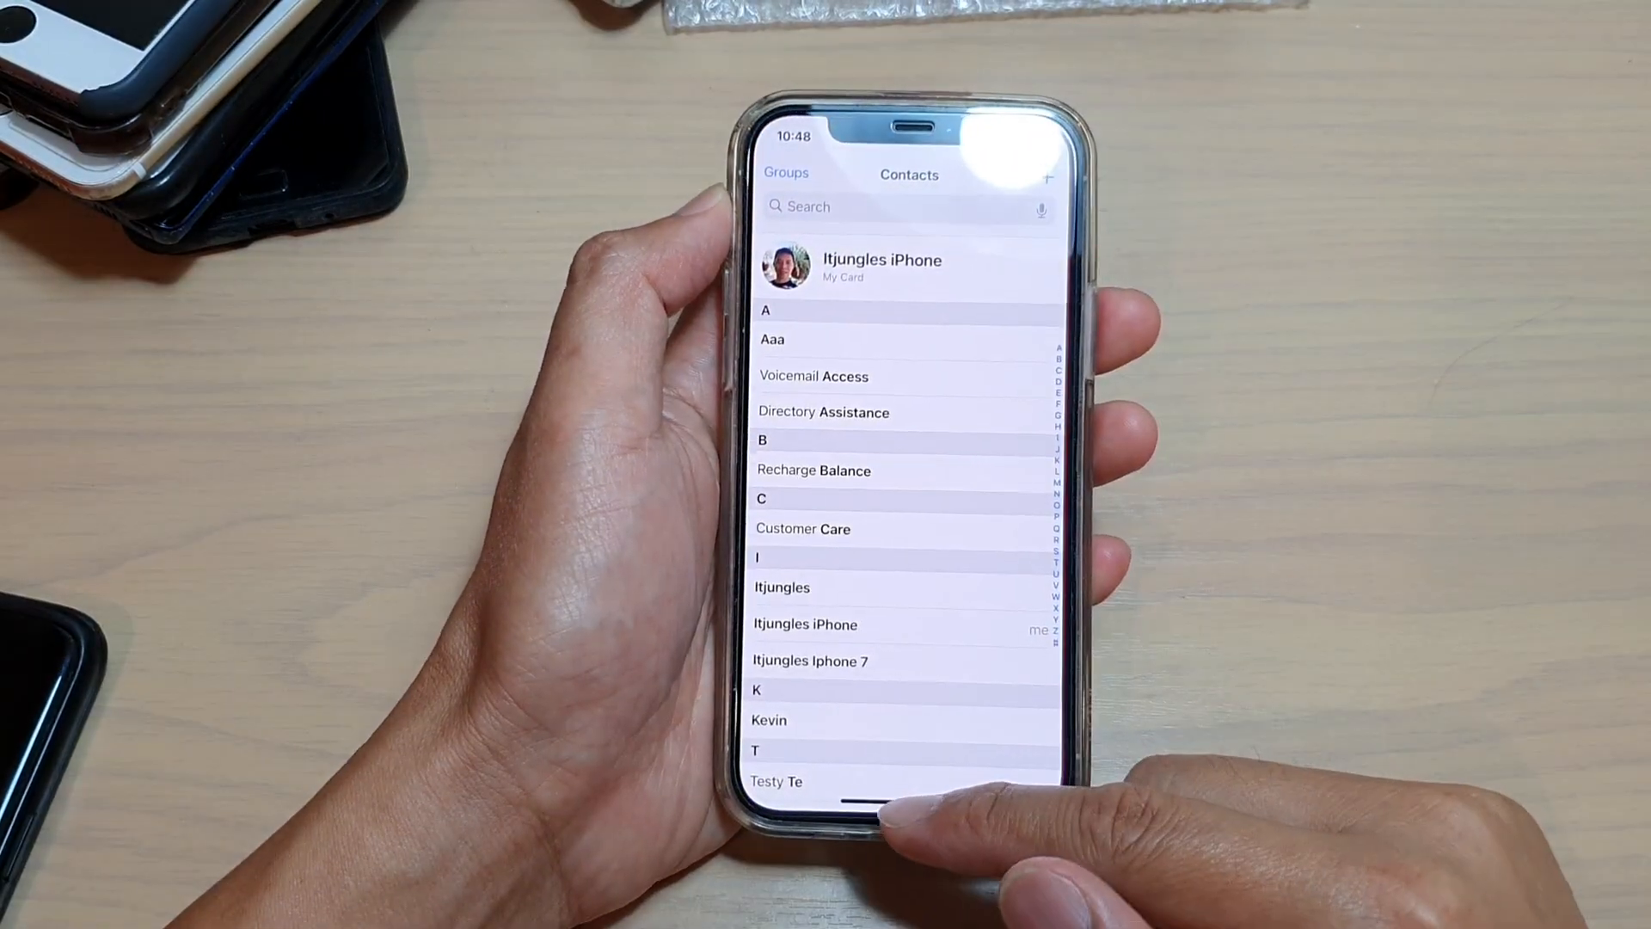